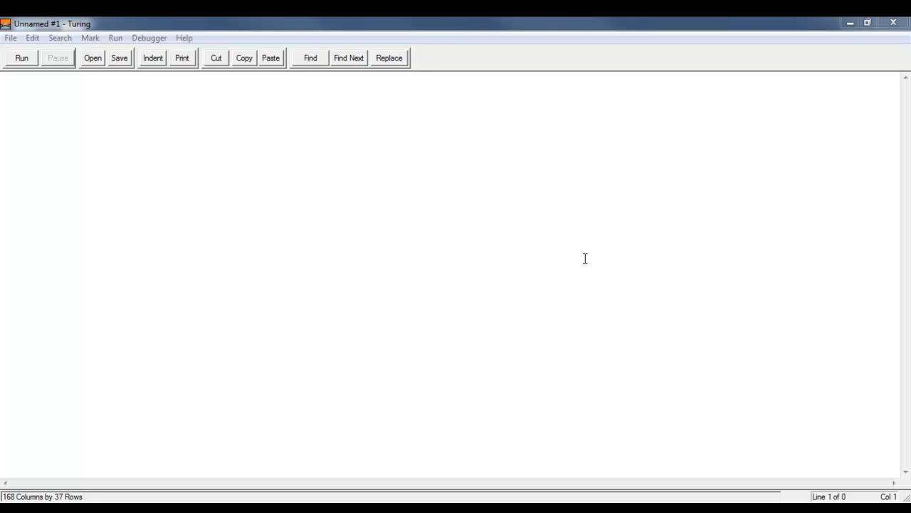
mouse_move(377, 238)
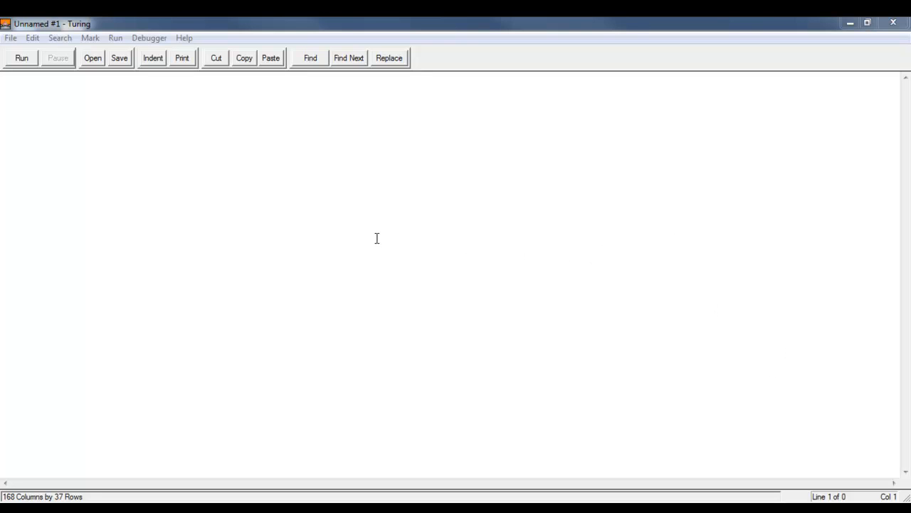
mouse_move(464, 88)
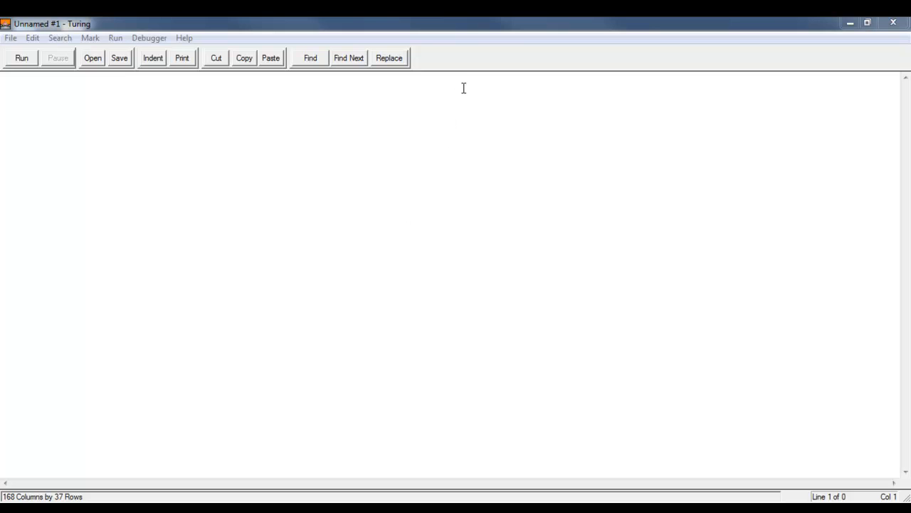
mouse_move(468, 427)
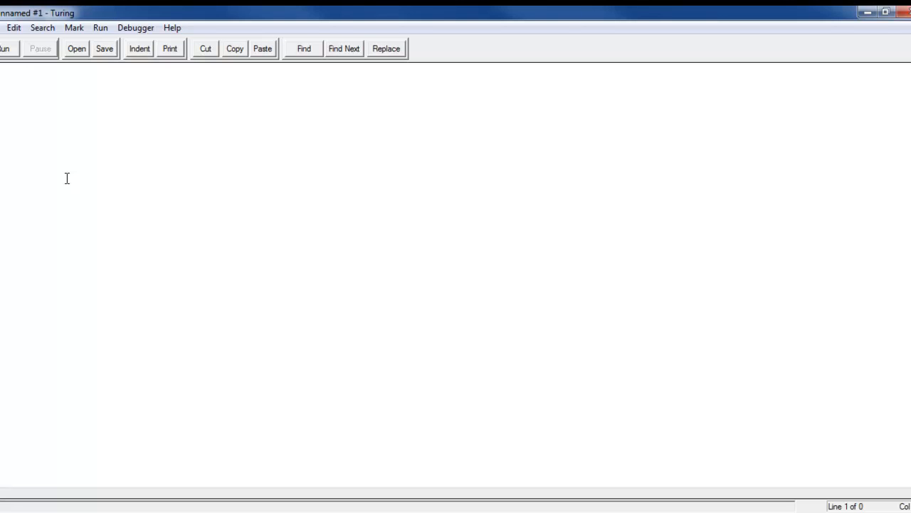
mouse_move(72, 174)
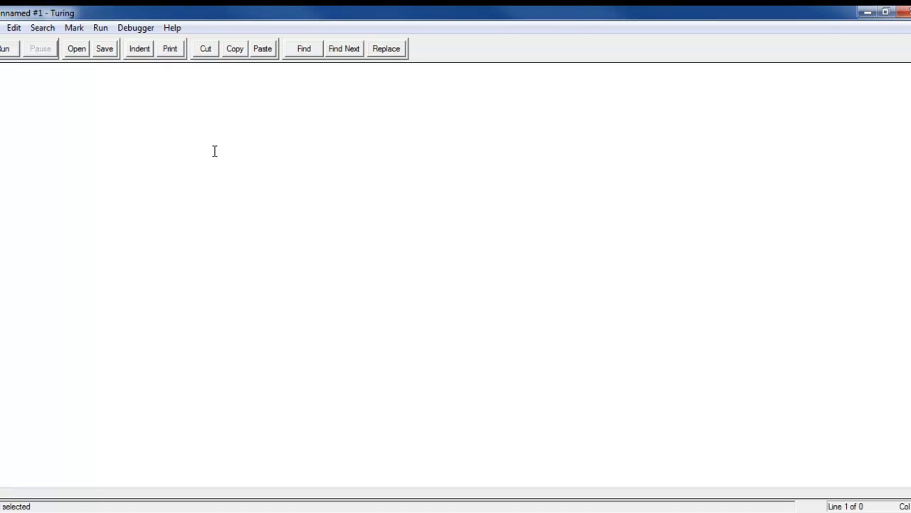
mouse_move(757, 174)
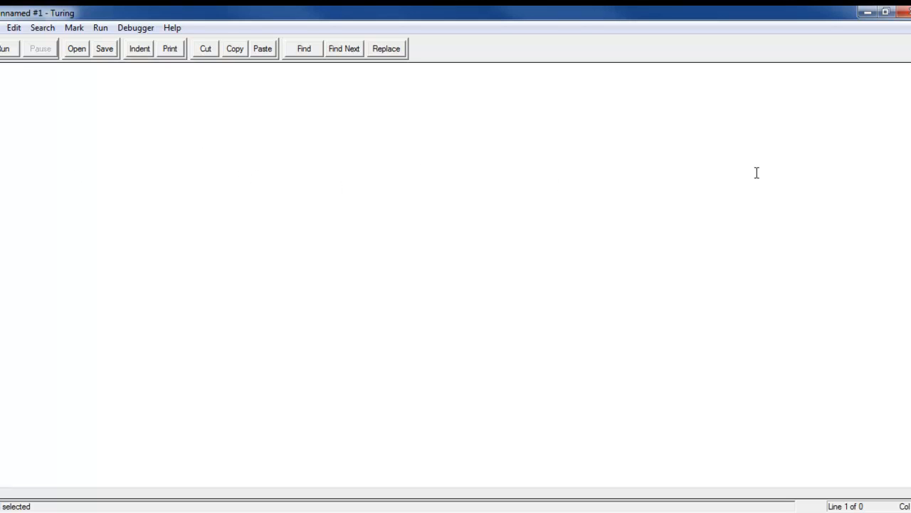
mouse_move(767, 180)
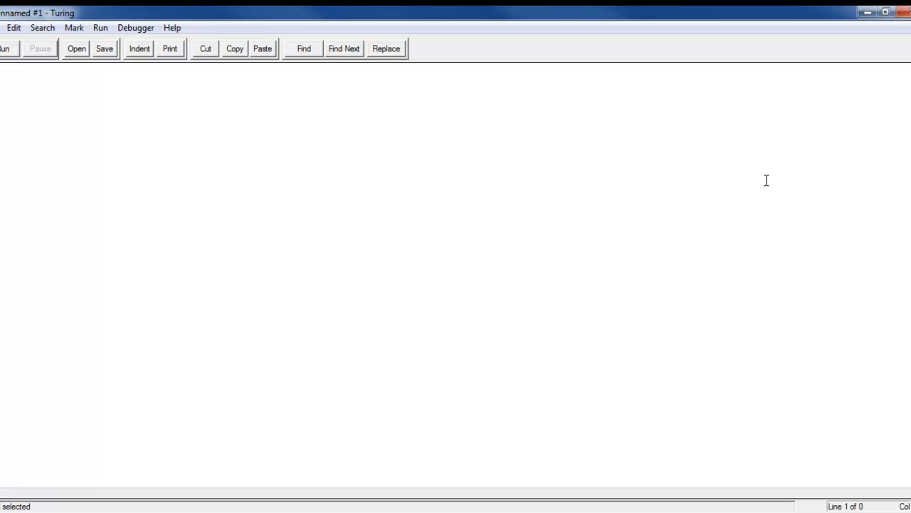
mouse_move(764, 180)
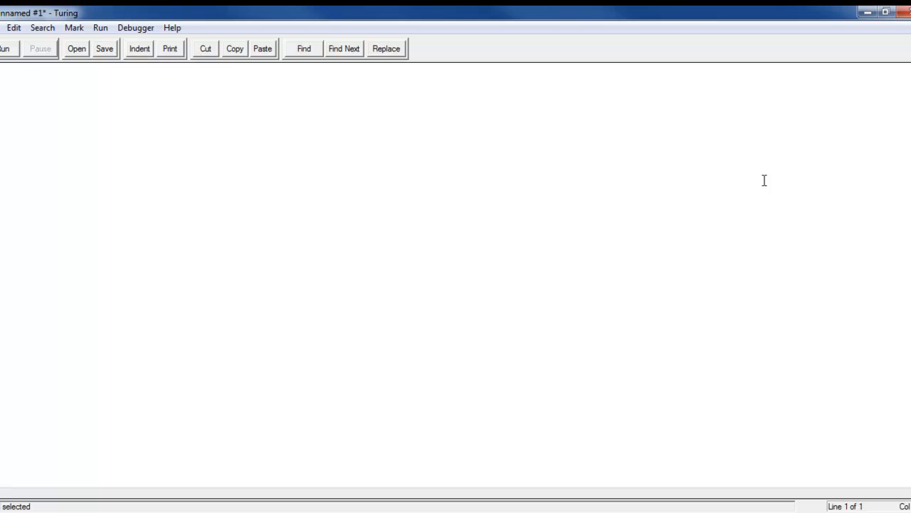
Print the prompt "What is your password?" and start a get line reading into pass.
click(8, 69)
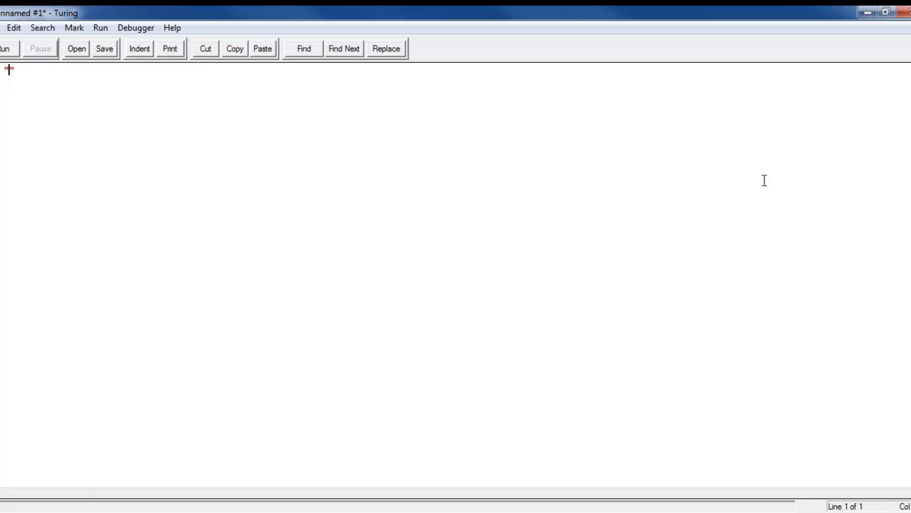
text("What is ")
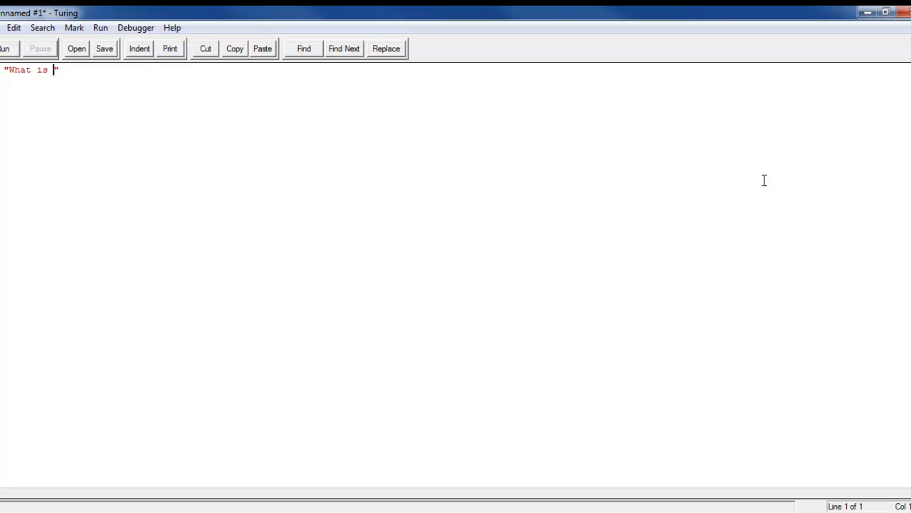
text(your passw)
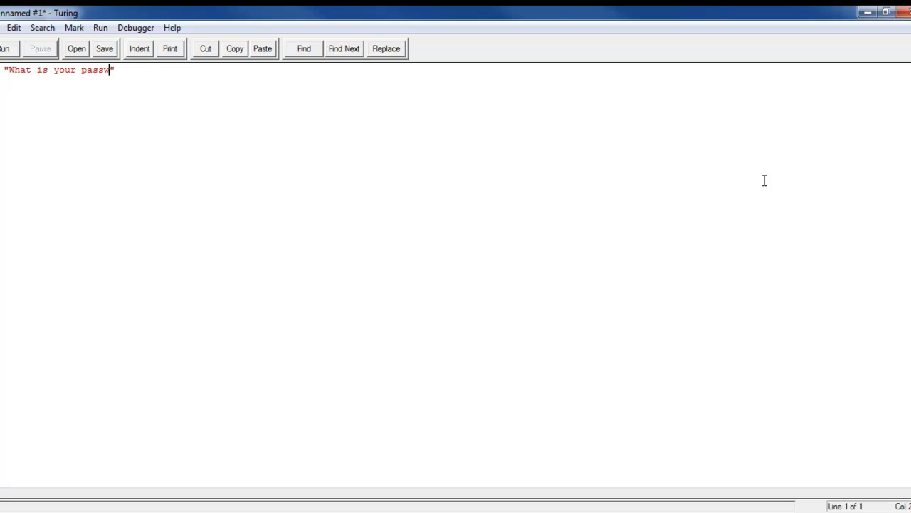
text(ord?)
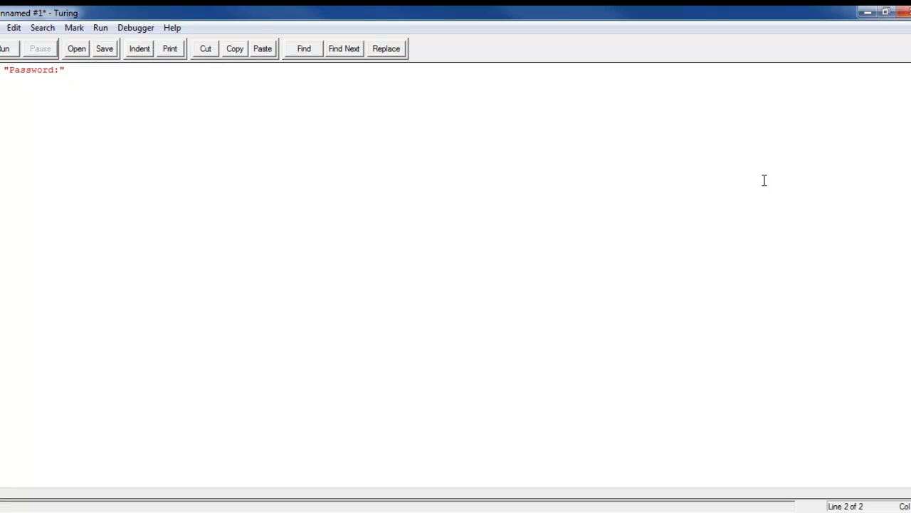
text(pass)
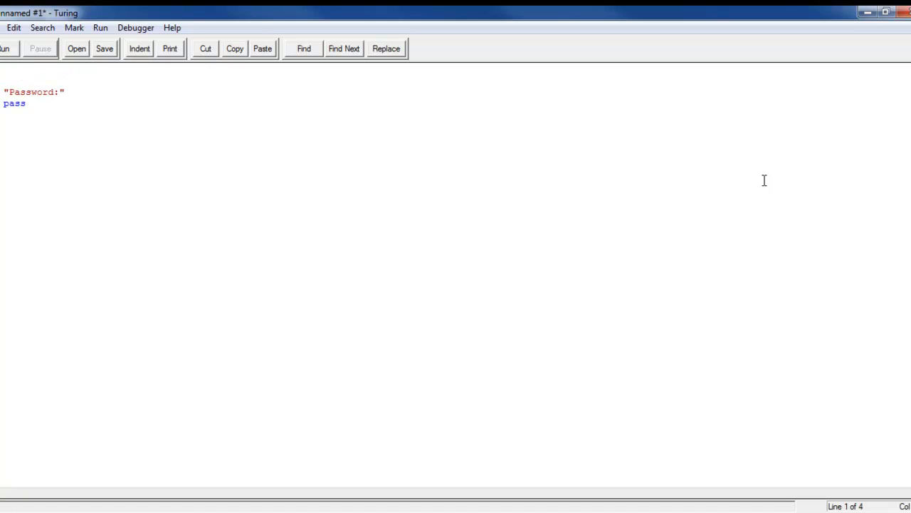
Add a var pass : string declaration on the program's first line.
text(pass:s)
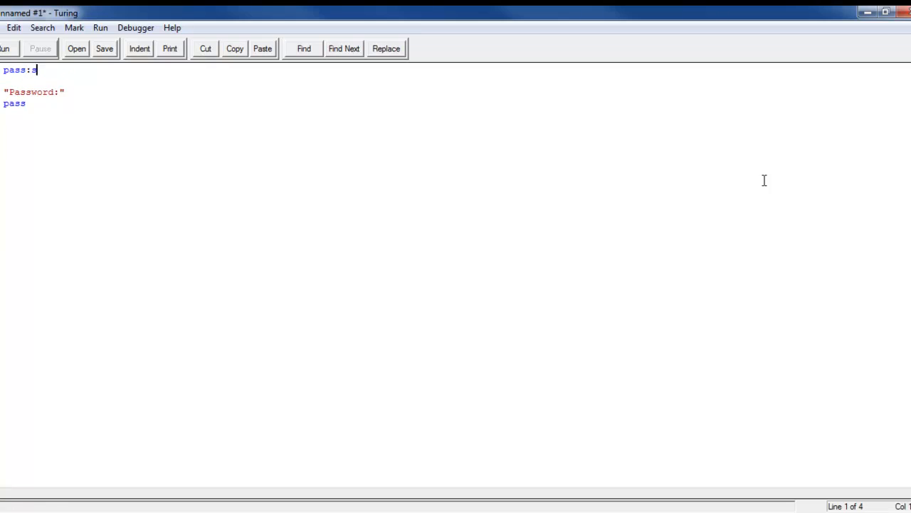
text(tring)
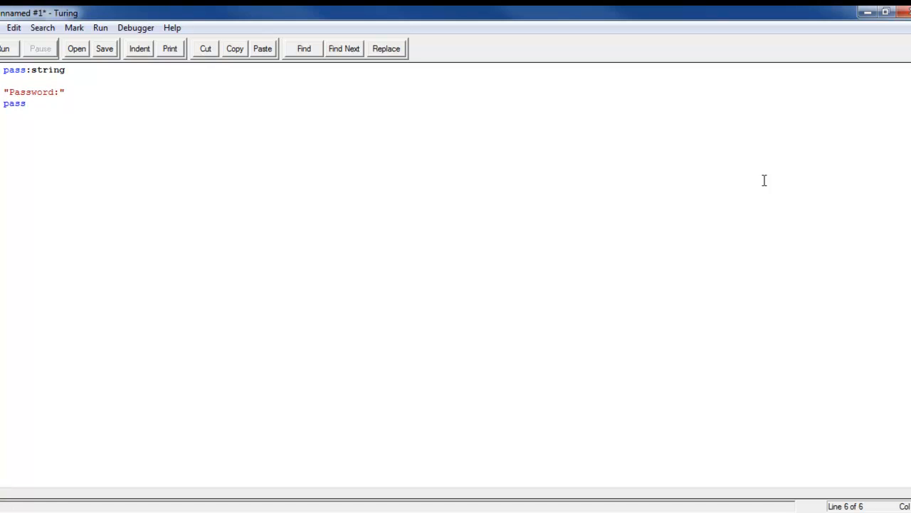
text(pass =)
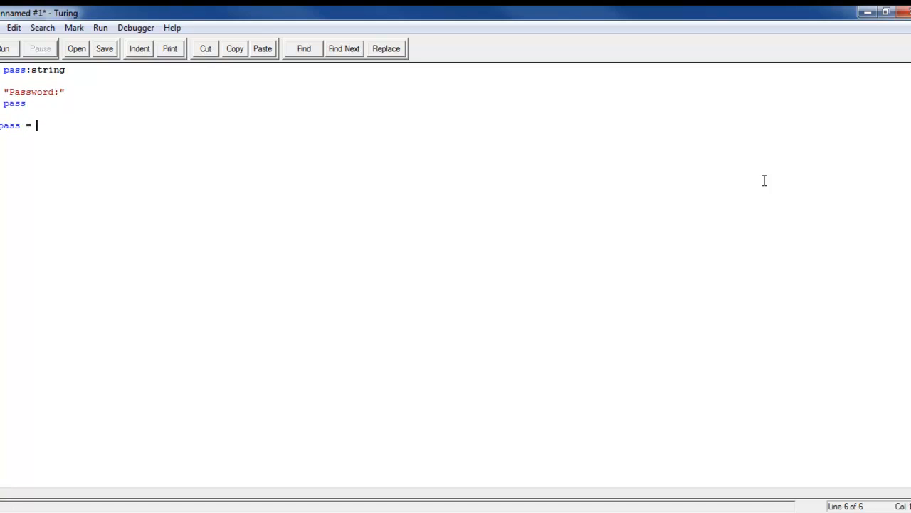
text("")
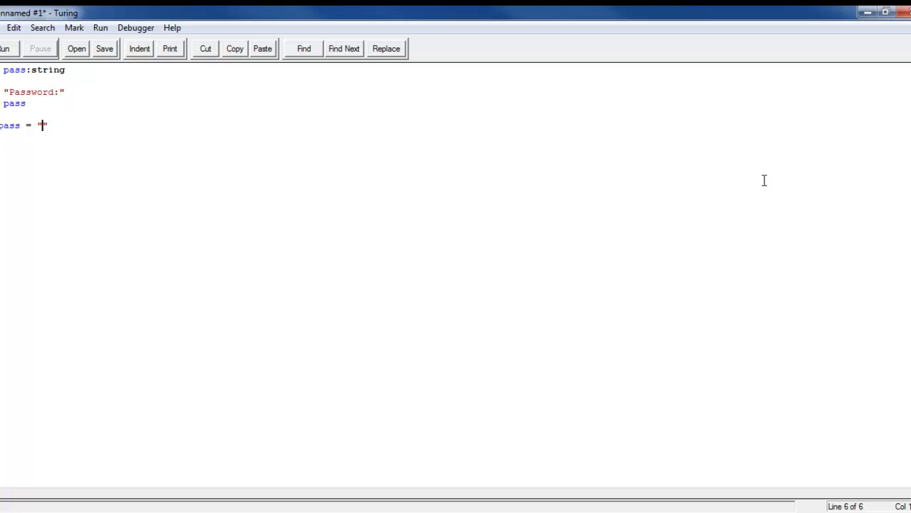
text(hello)
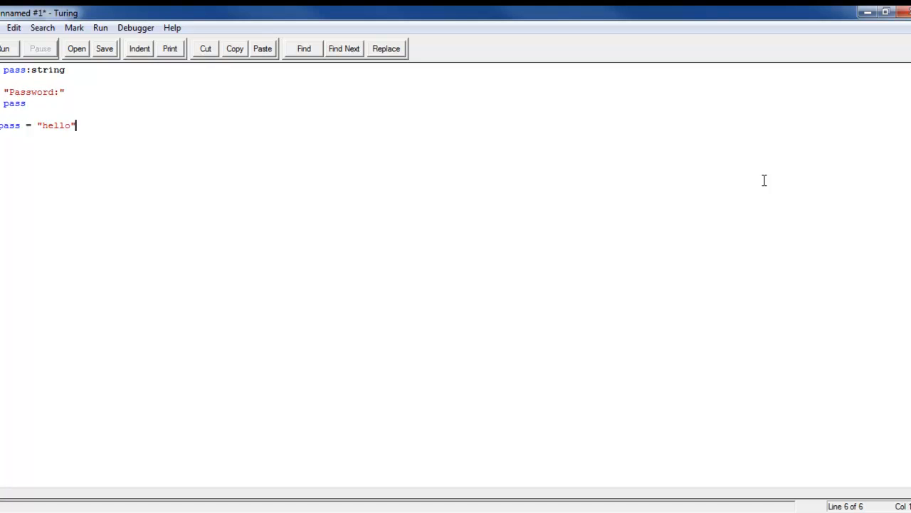
text(then)
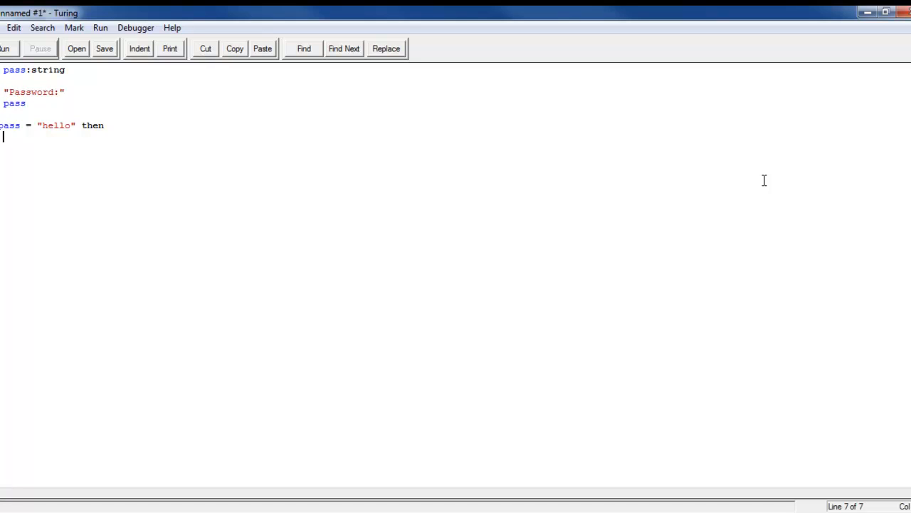
text(cls)
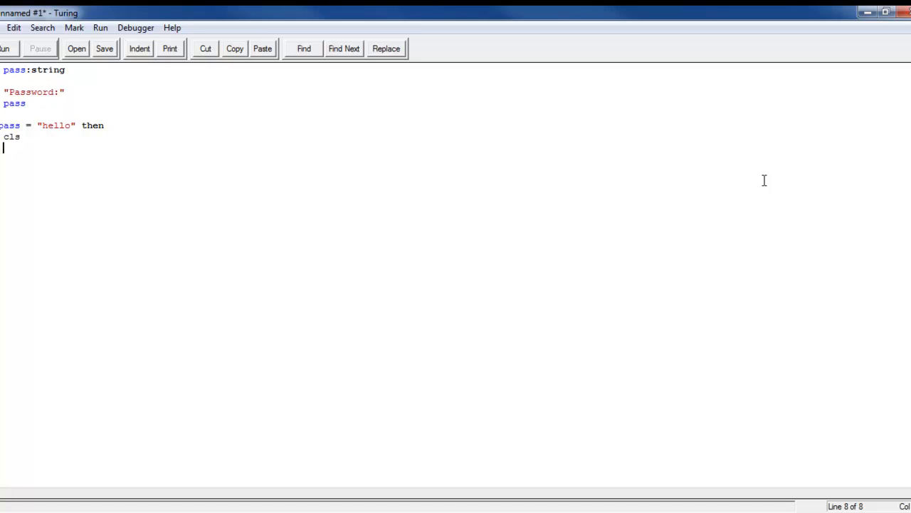
text(put ")
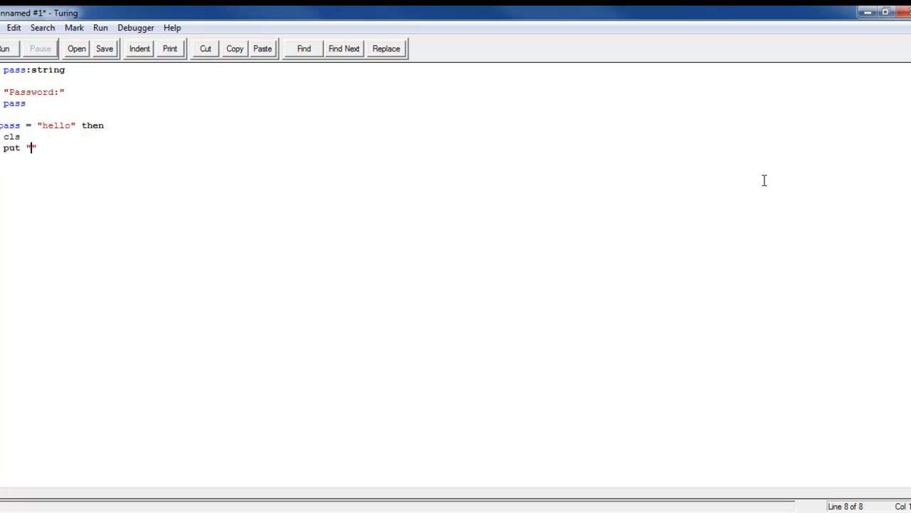
text(Correct)
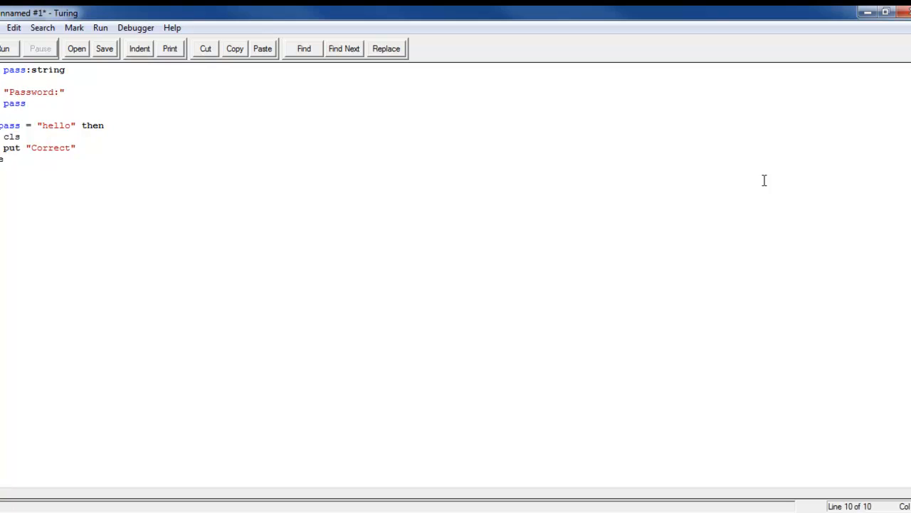
Add an else branch that clears the screen and prints "Incorrect!".
text(cls)
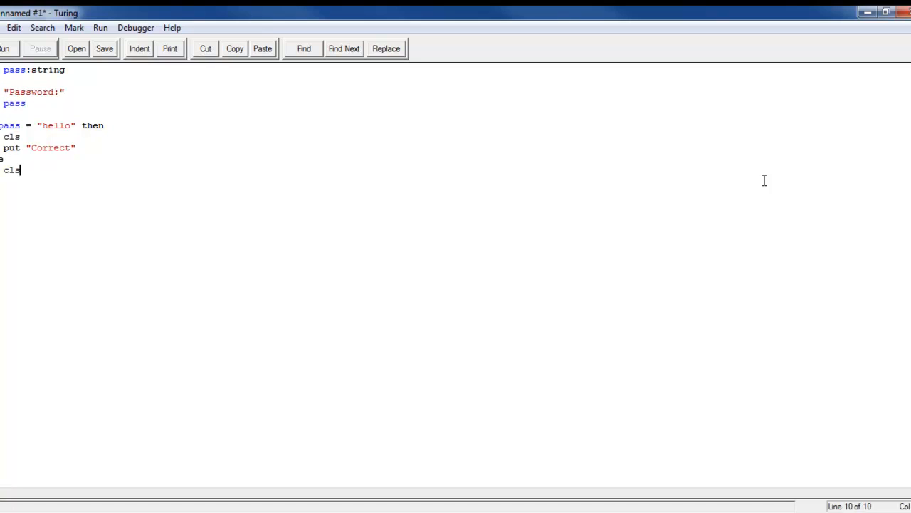
text(put:)
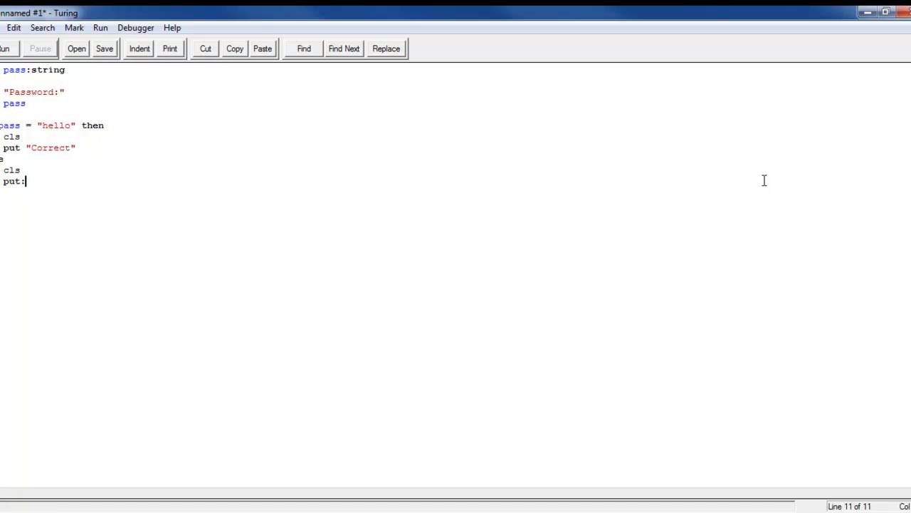
text("Inc")
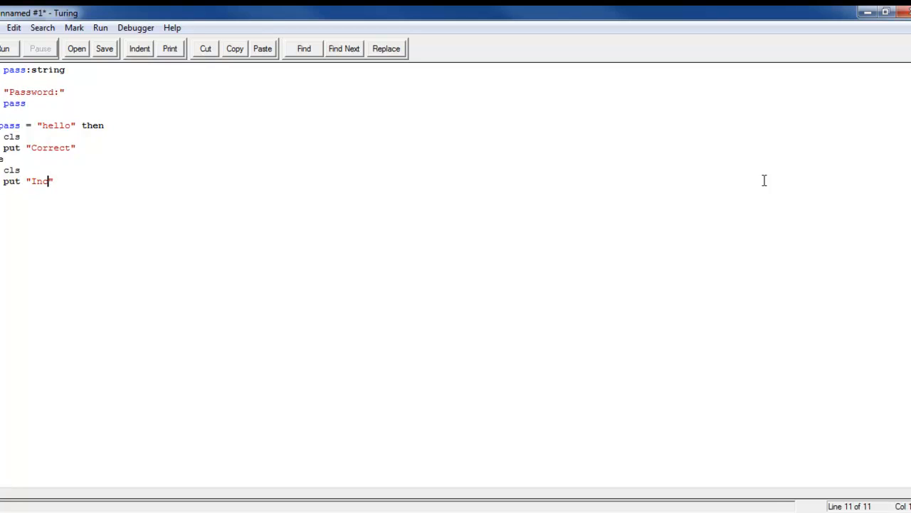
text(orrect!)
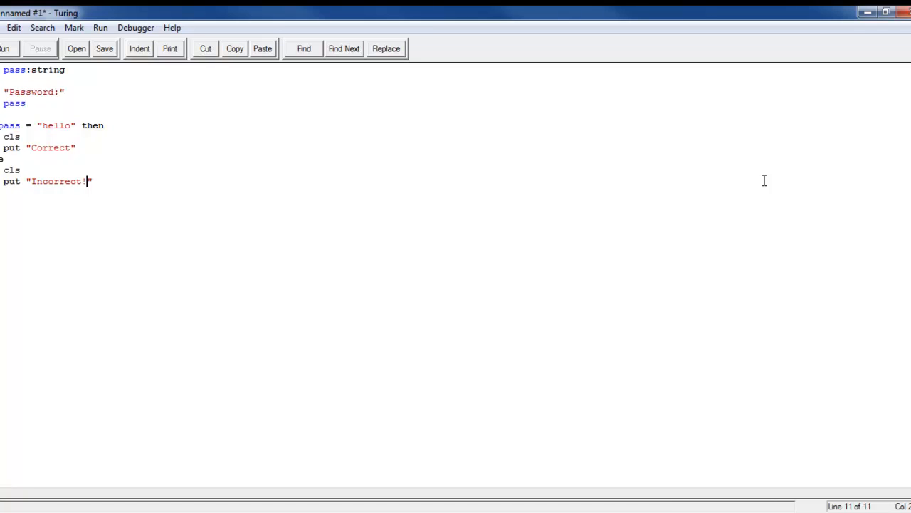
Change the hello message to "Correct!" and close the block with end if.
click(71, 147)
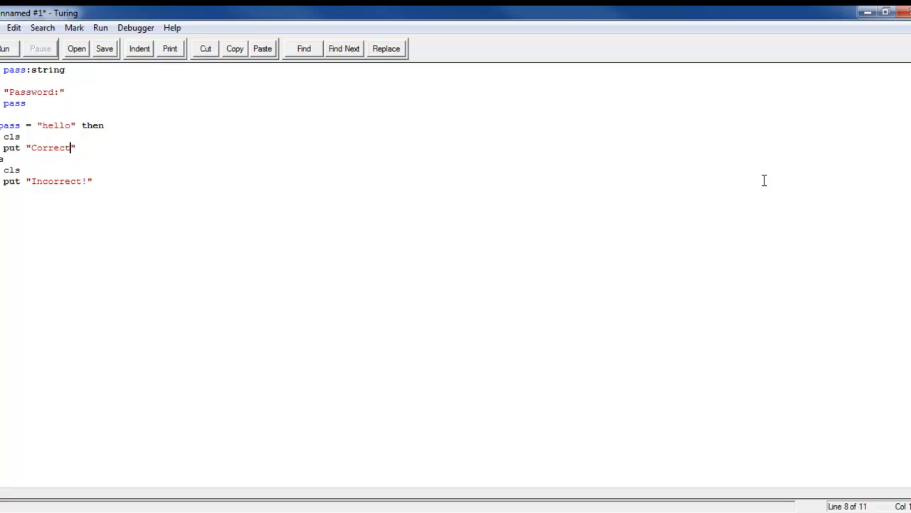
text(!)
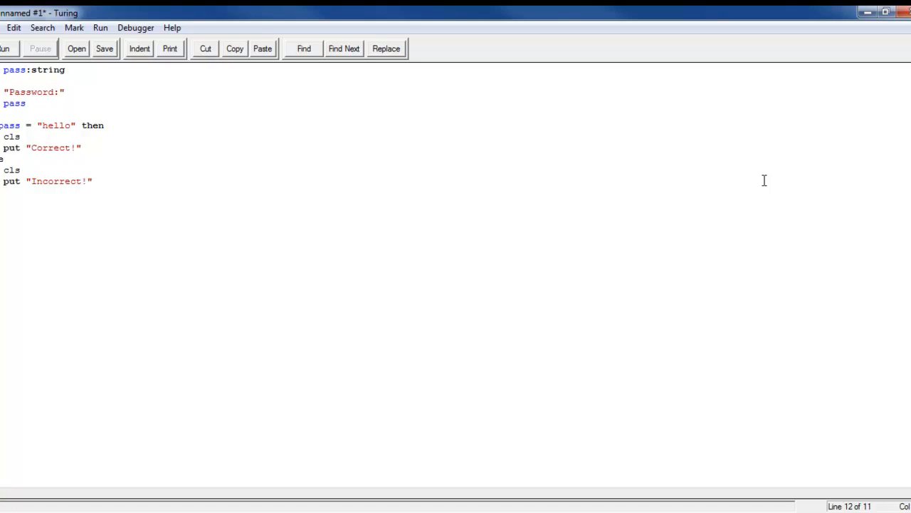
text(if)
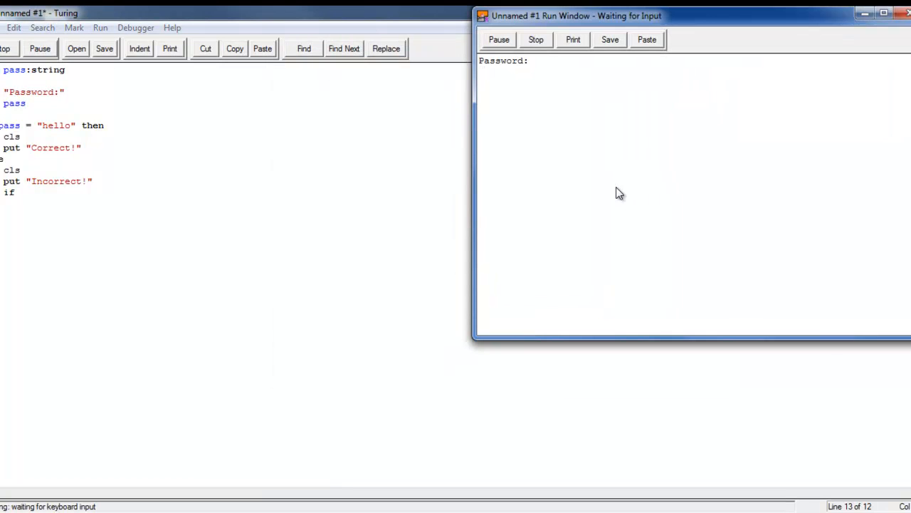
text(helsdf)
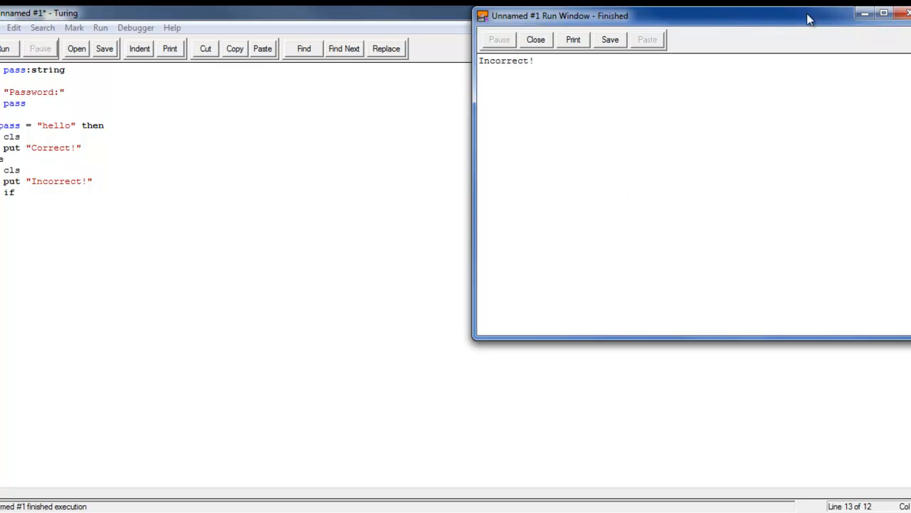
click(536, 39)
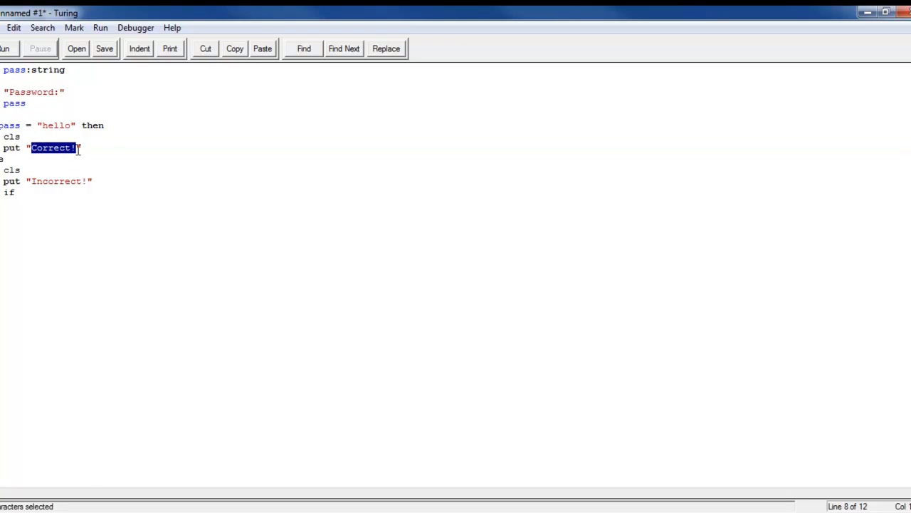
Insert elsif pass = "goodbye" then after put "Correct!", with a cls line.
click(7, 169)
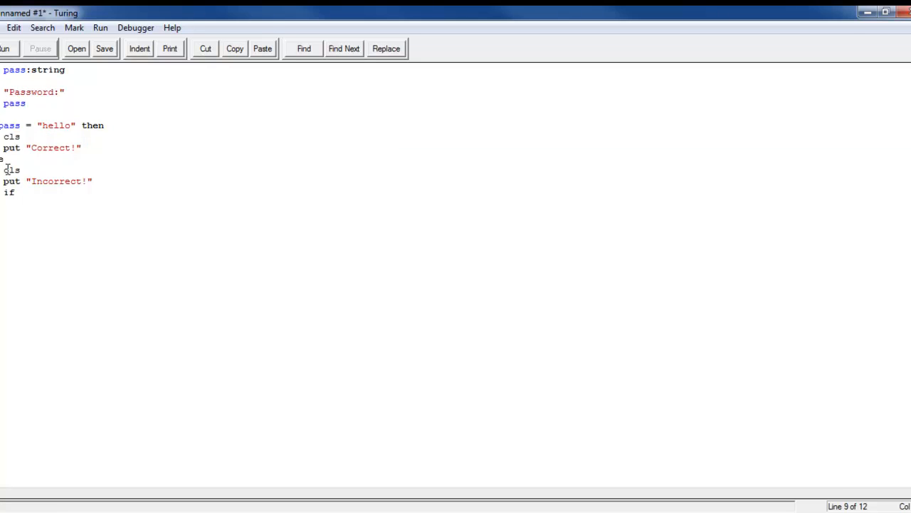
click(45, 181)
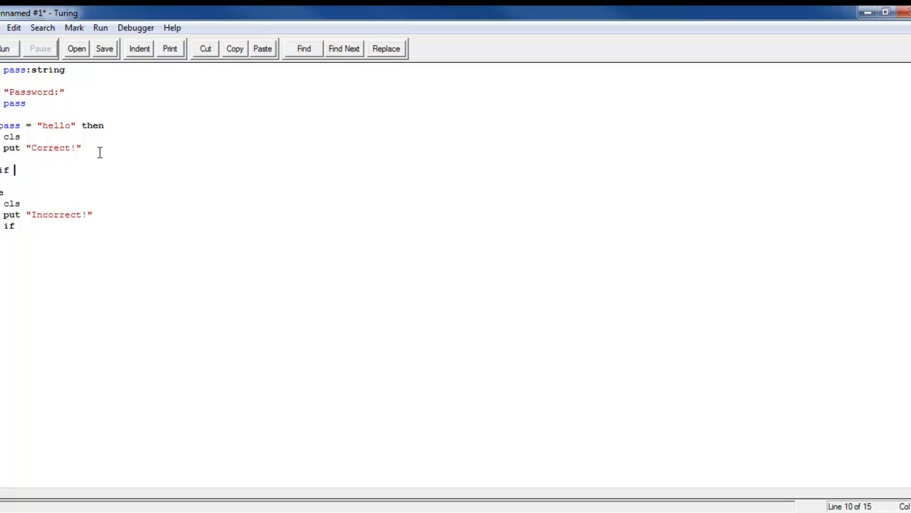
text(pass)
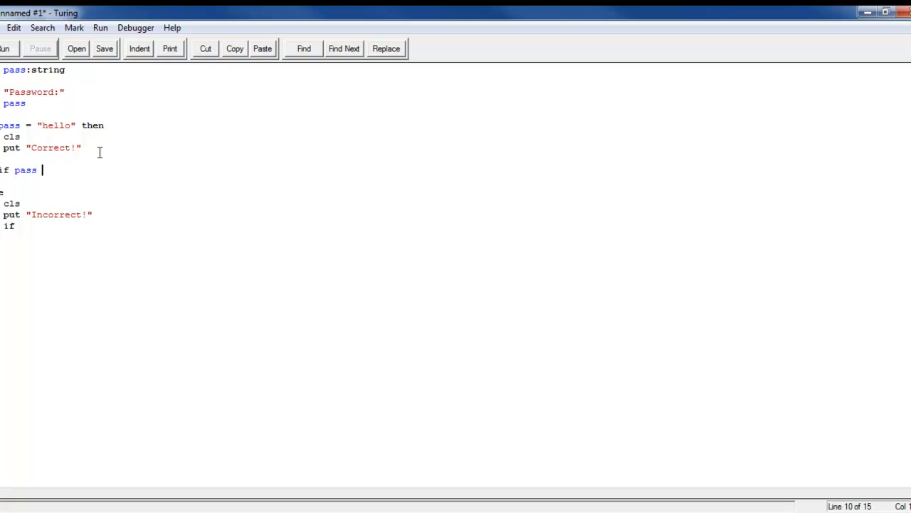
text(= "")
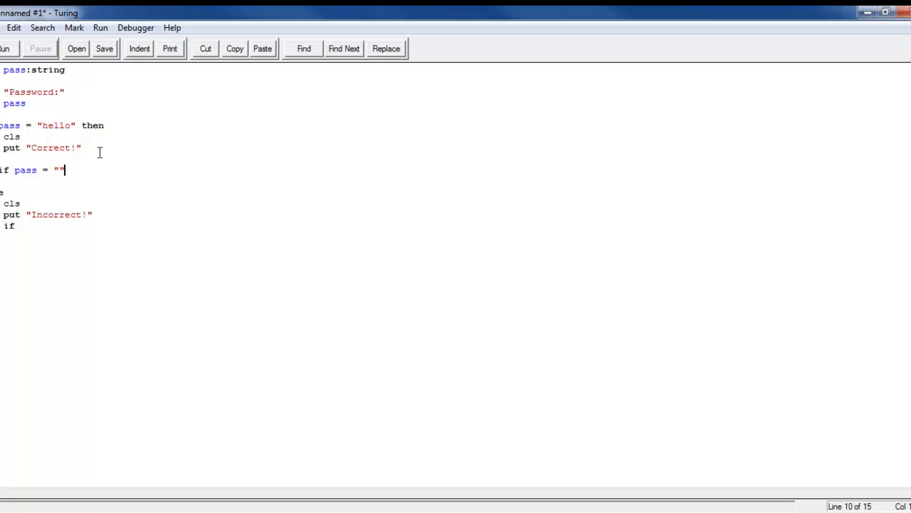
text(good)
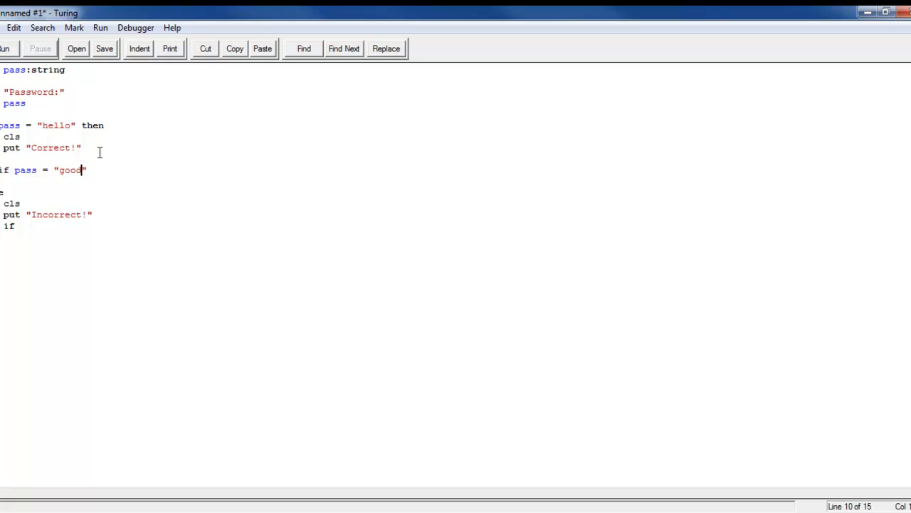
text(bye)
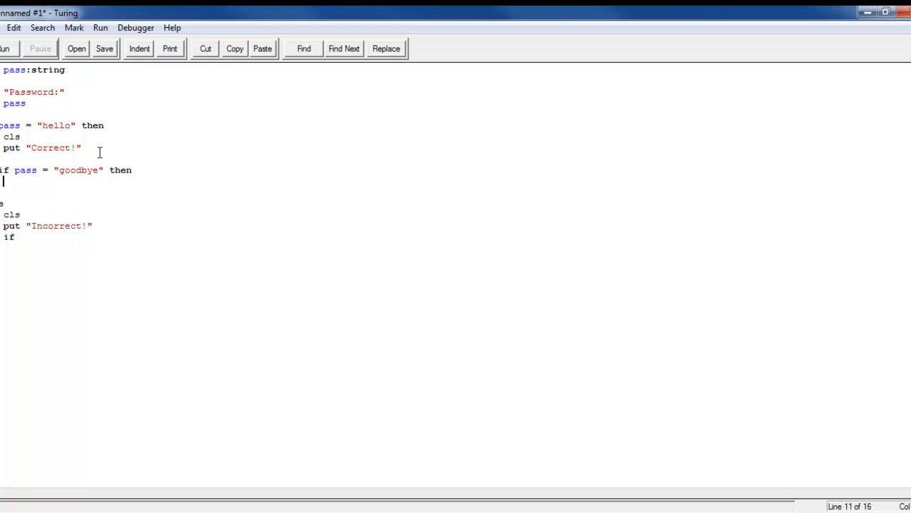
text(cls)
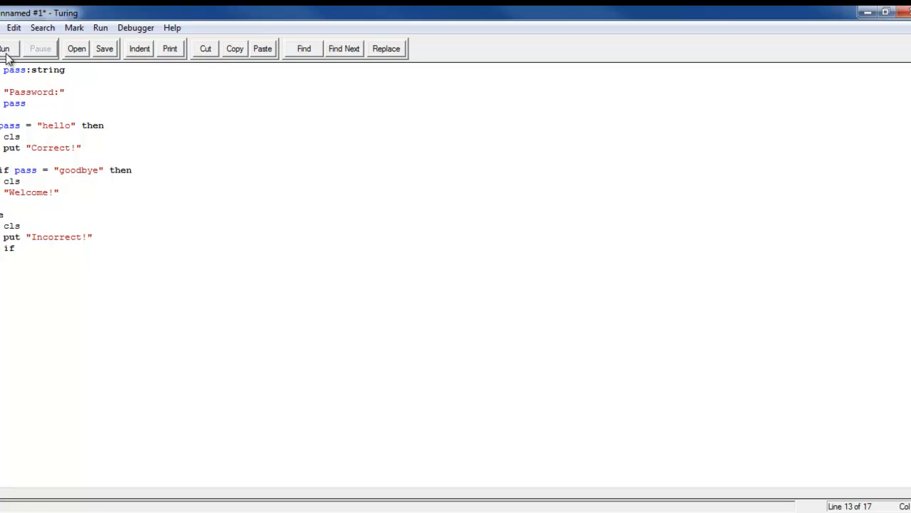
Run the program, hit the syntax error, and correct the "Welcome!" line.
click(5, 48)
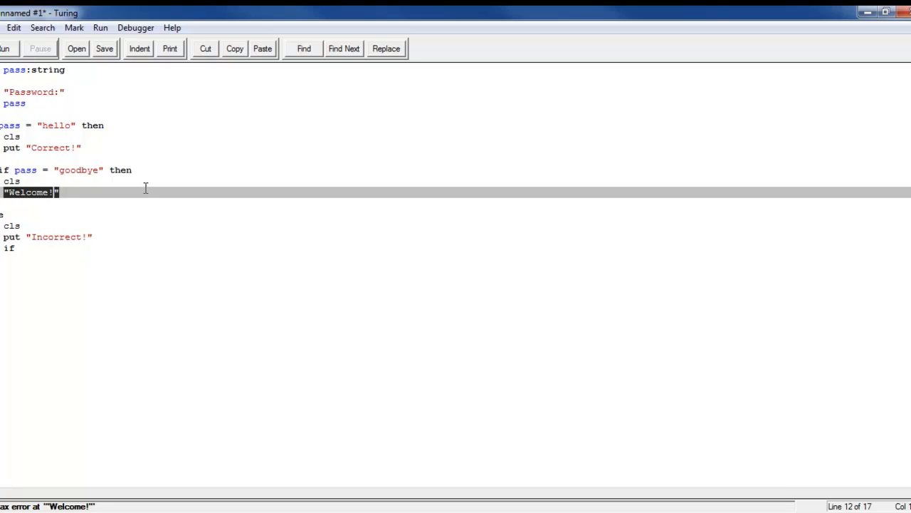
key(Backspace)
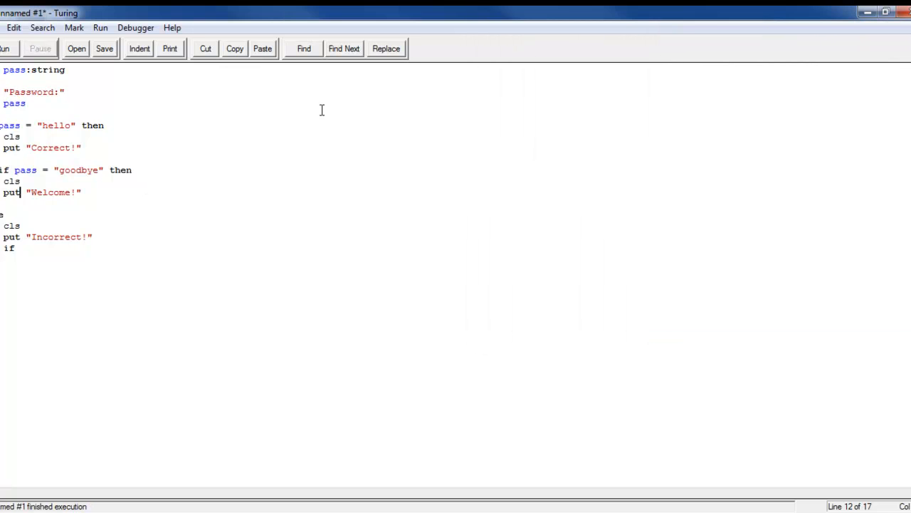
click(5, 49)
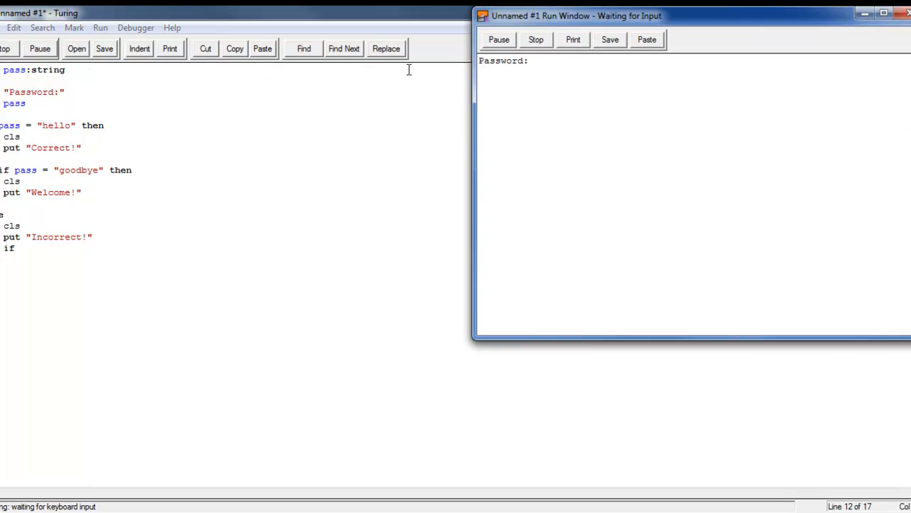
text(goodb)
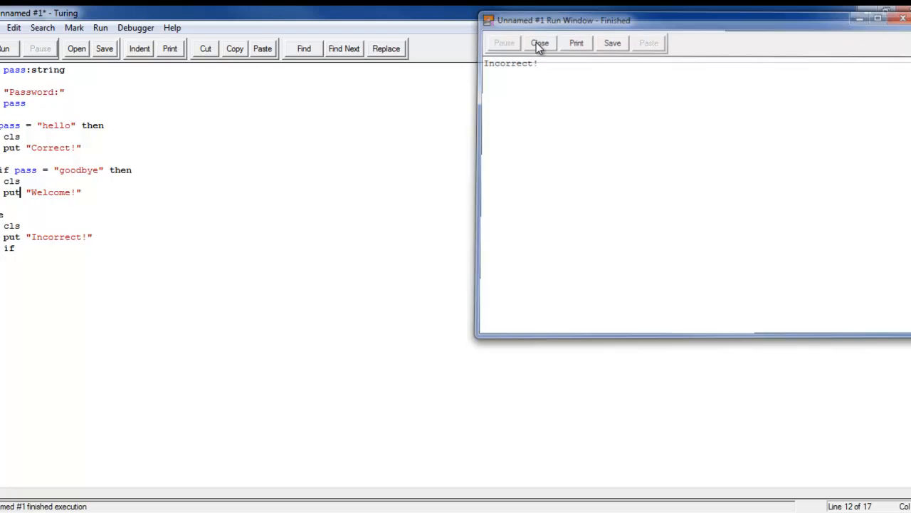
click(539, 43)
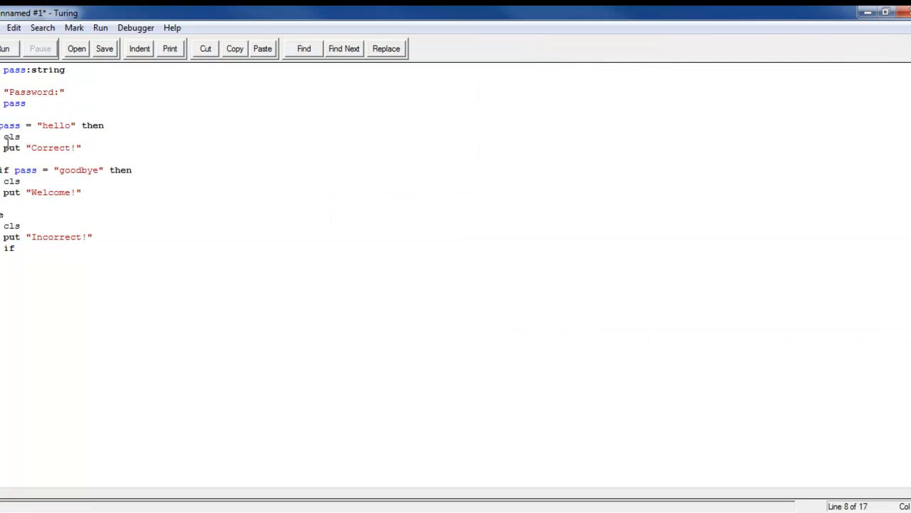
double_click(12, 136)
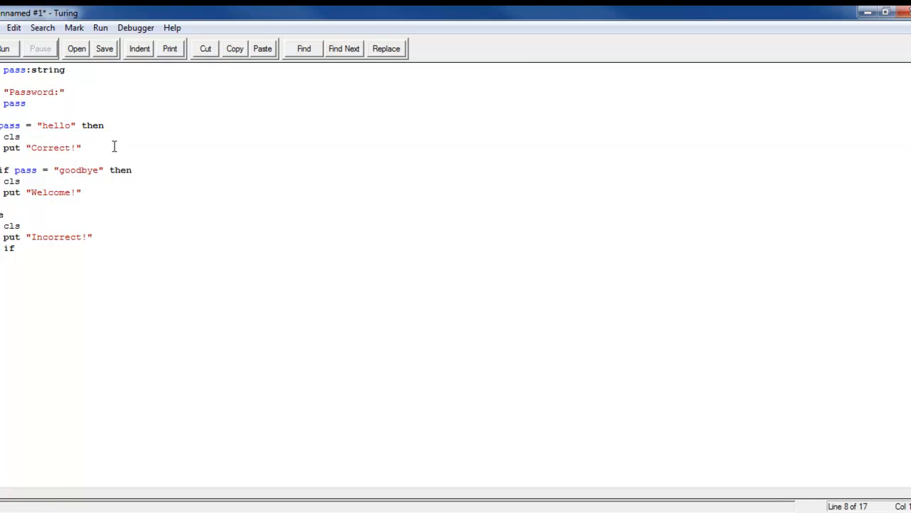
drag(29, 136, 14, 248)
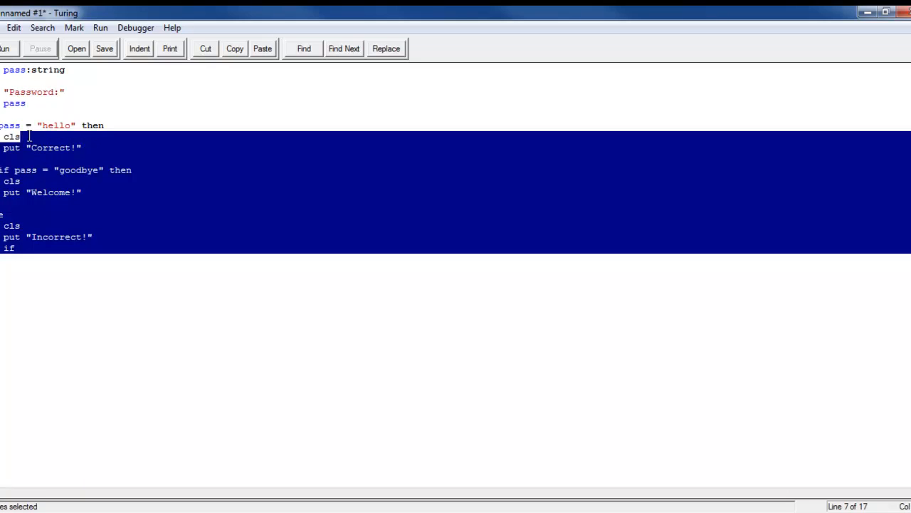
click(28, 136)
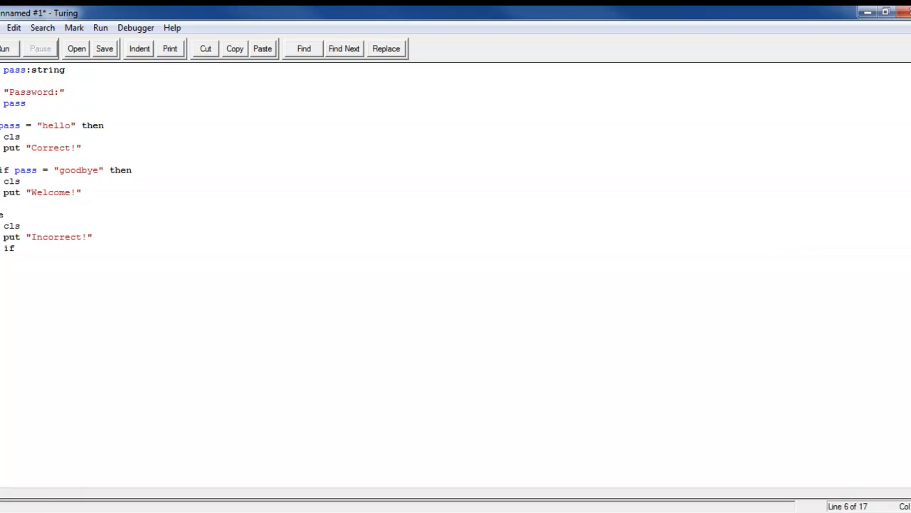
double_click(10, 126)
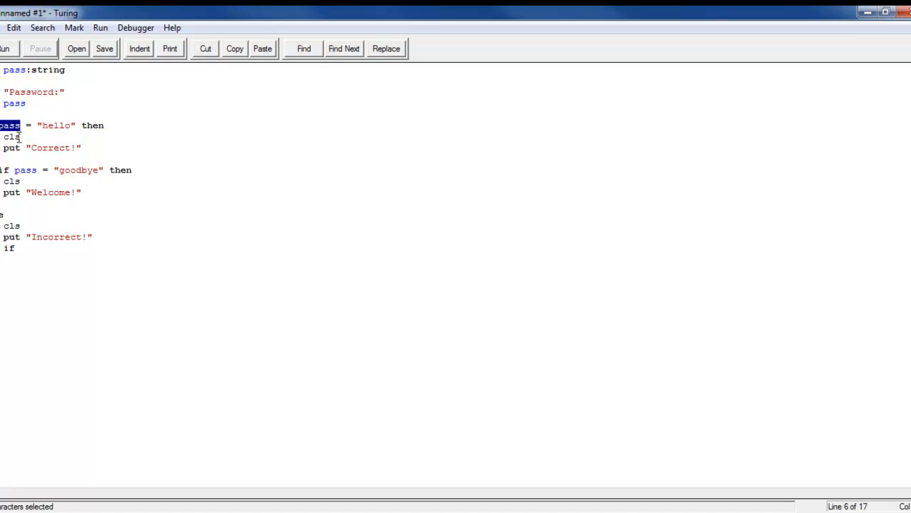
mouse_move(192, 181)
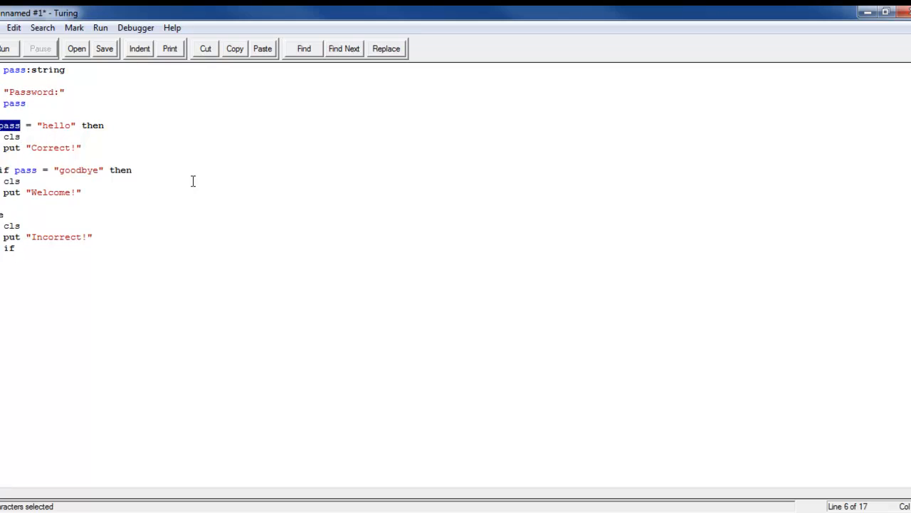
click(127, 333)
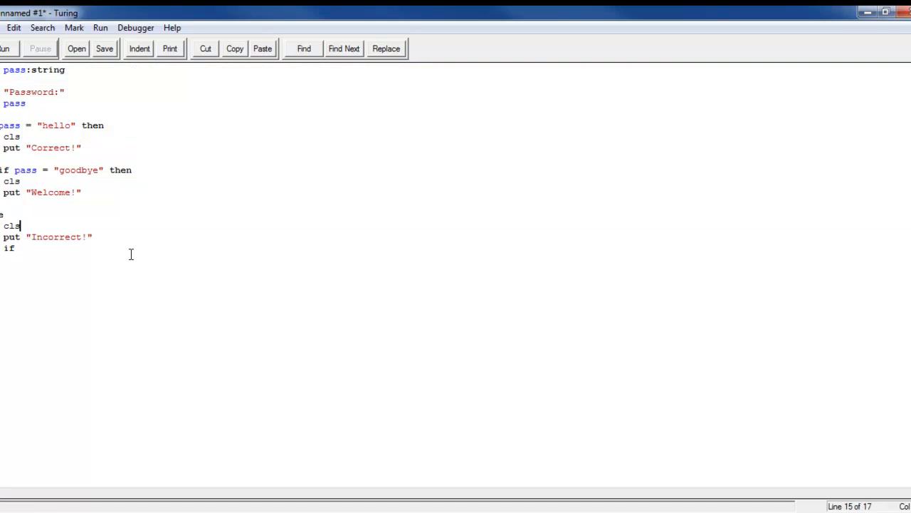
mouse_move(140, 219)
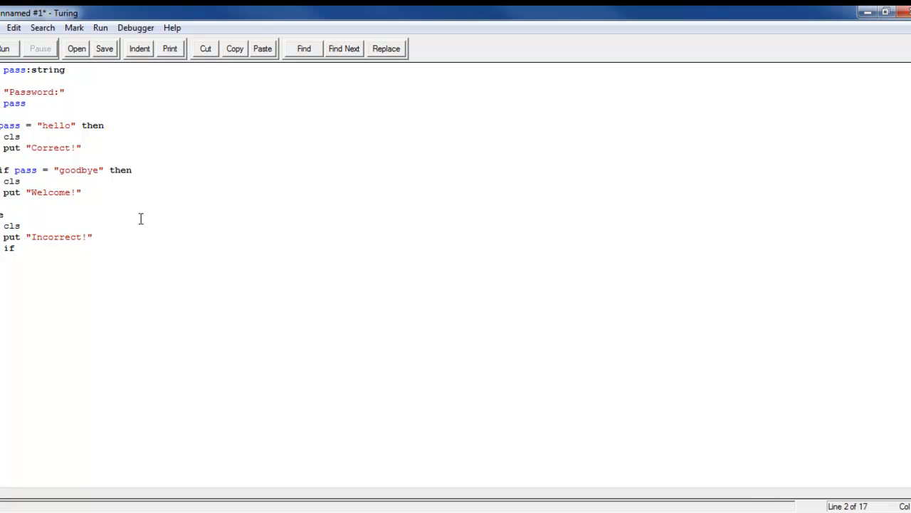
click(3, 136)
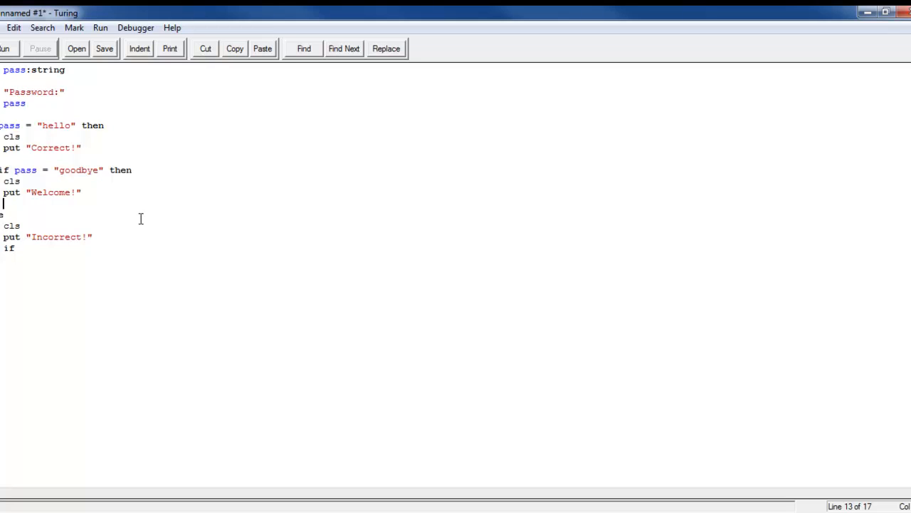
click(13, 102)
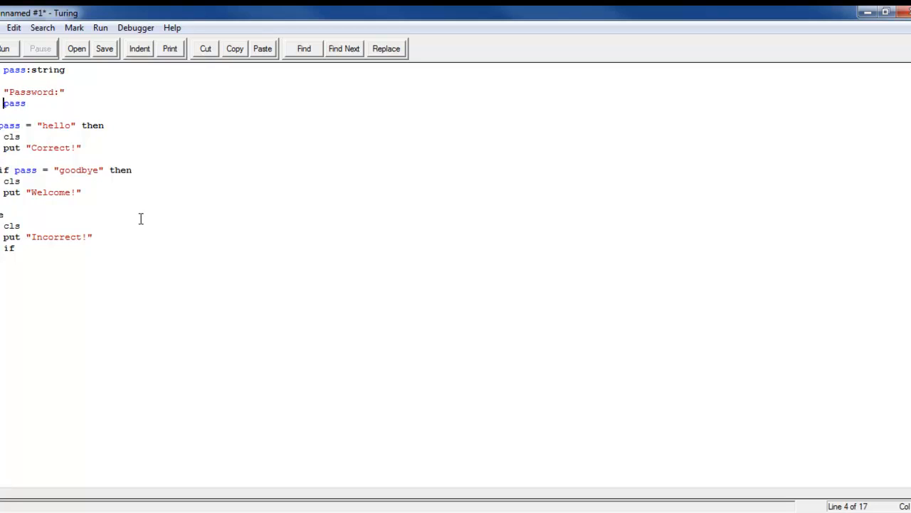